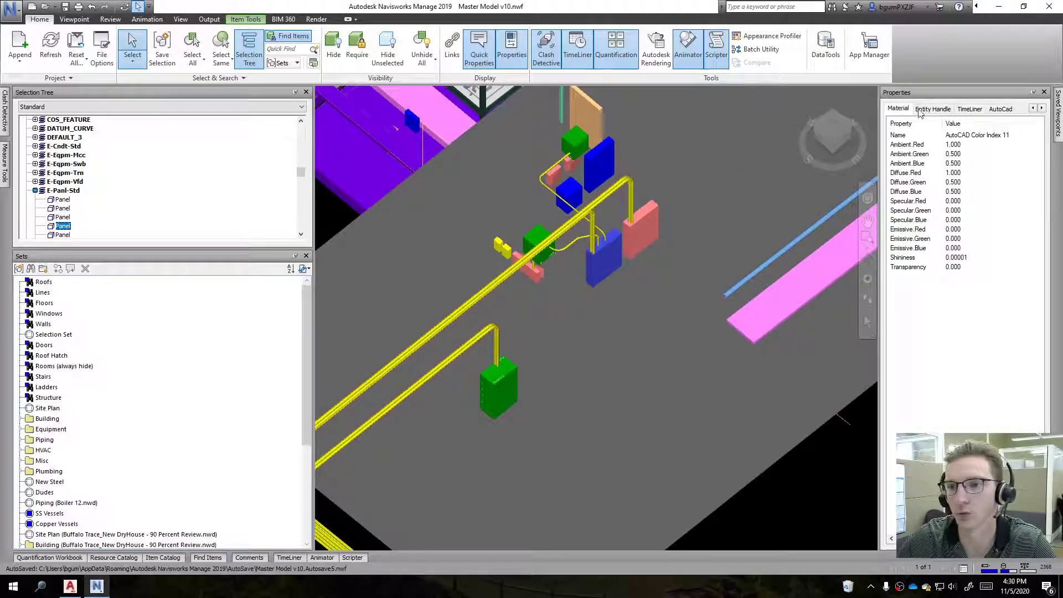
# In Navisworks, review the panel's Entity Handle and Item properties, then a conduit's property tabs.
pyautogui.click(999, 108)
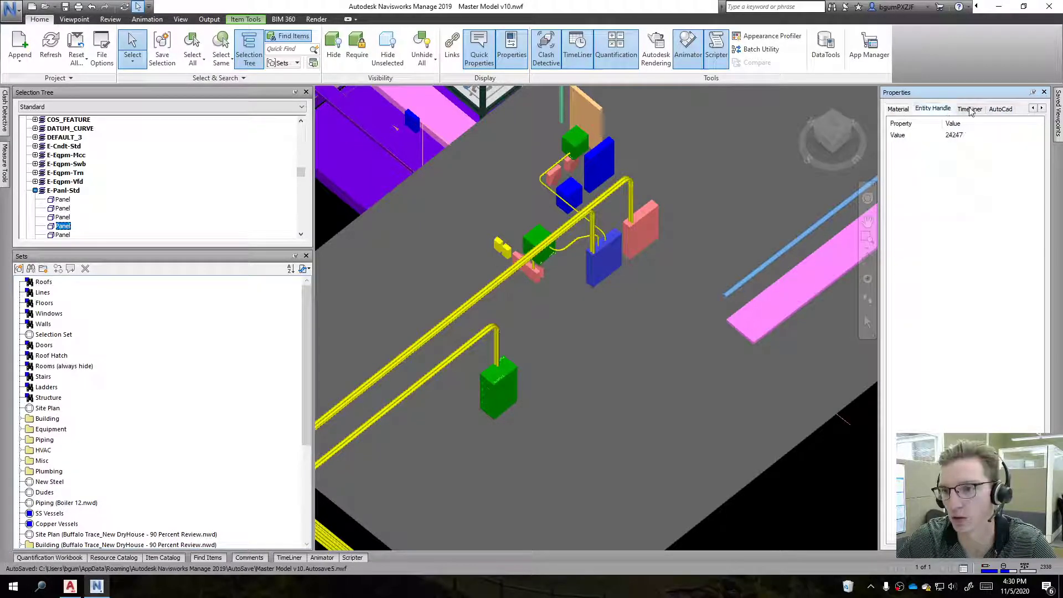
pyautogui.click(999, 109)
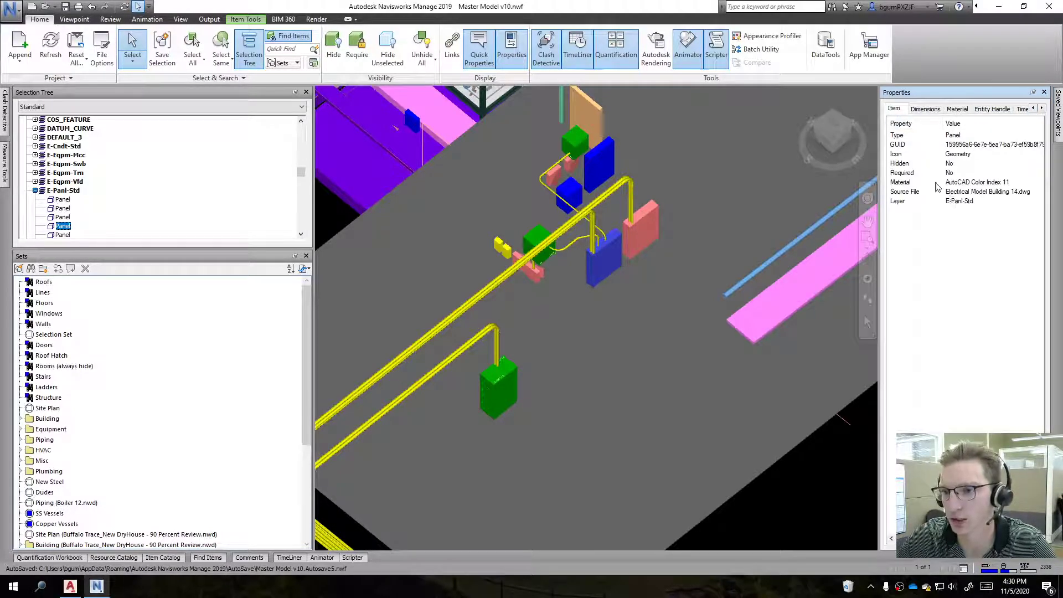
pyautogui.moveTo(971, 206)
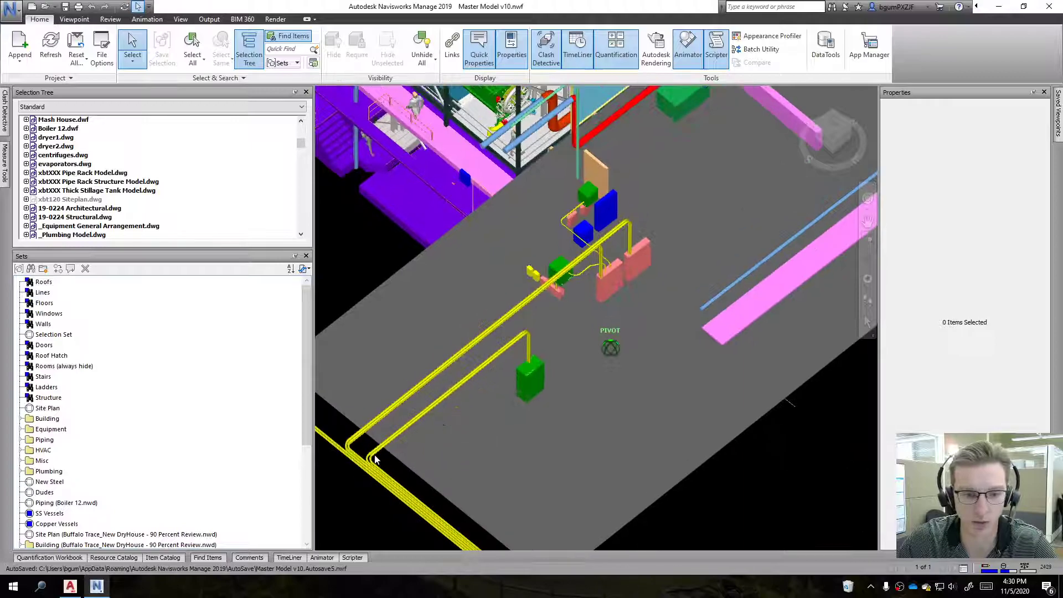
pyautogui.click(376, 458)
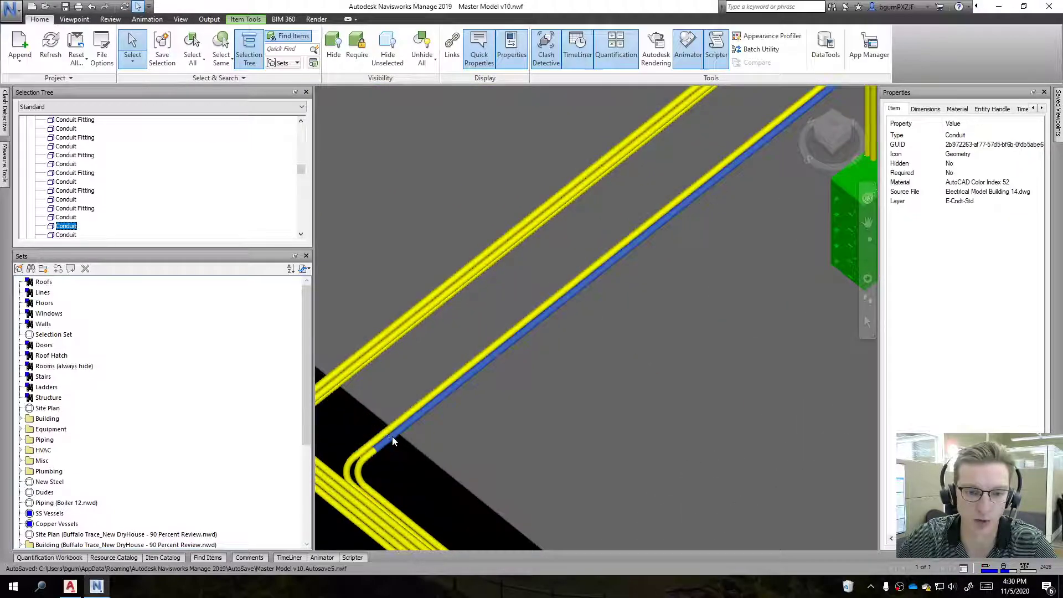
pyautogui.click(924, 109)
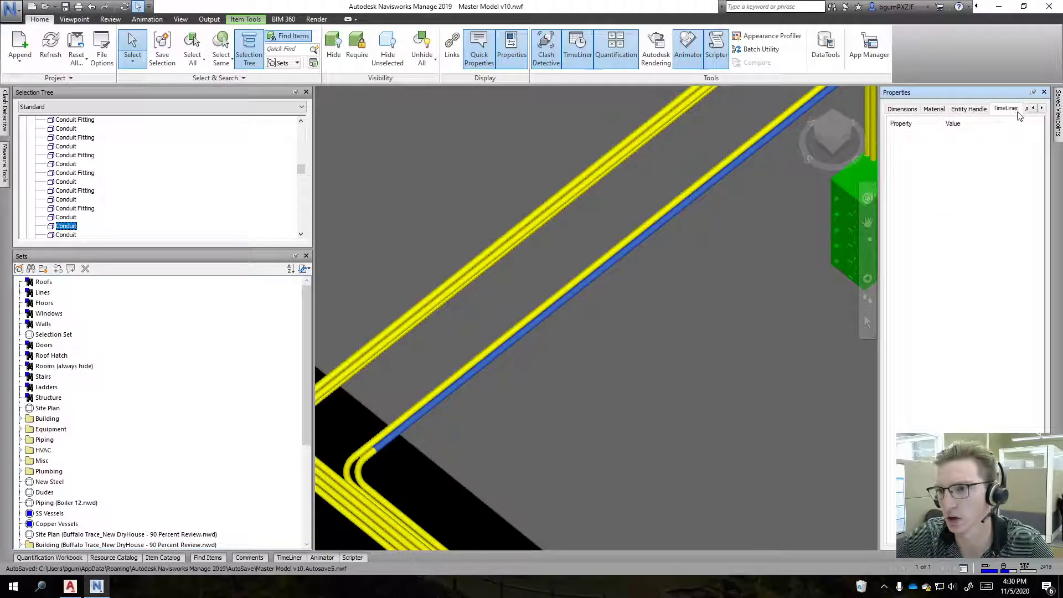
pyautogui.click(1000, 108)
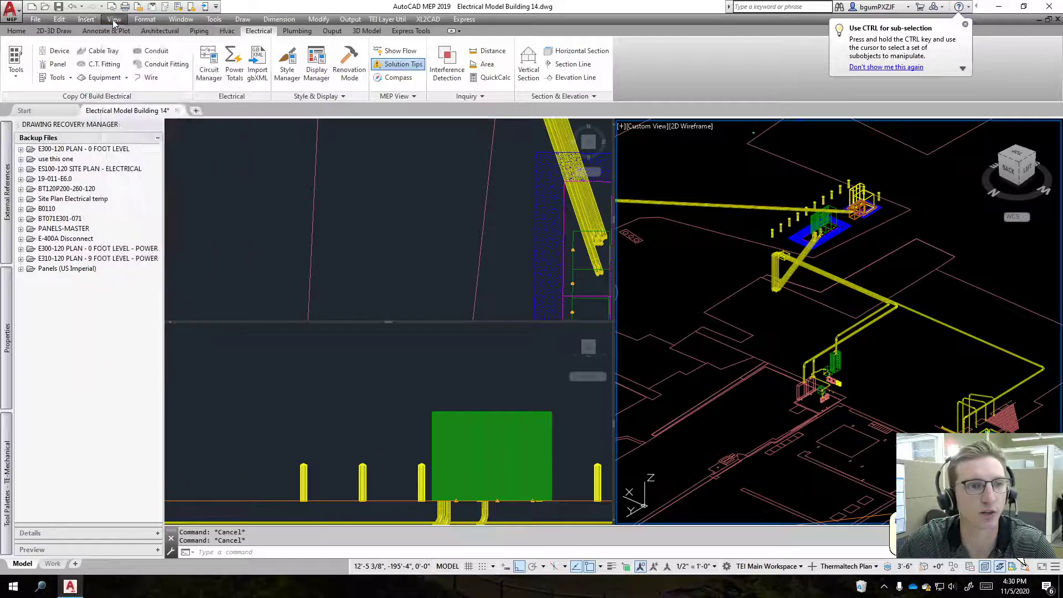
# Open a blank Drawing1 beside the Electrical Model Building 14 drawing.
pyautogui.click(114, 18)
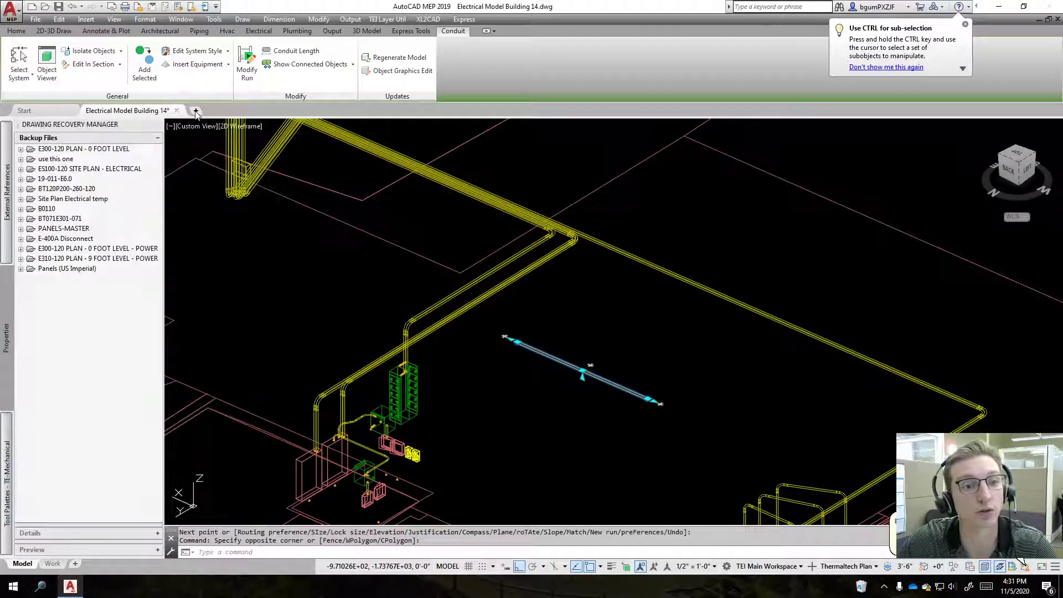
pyautogui.click(263, 110)
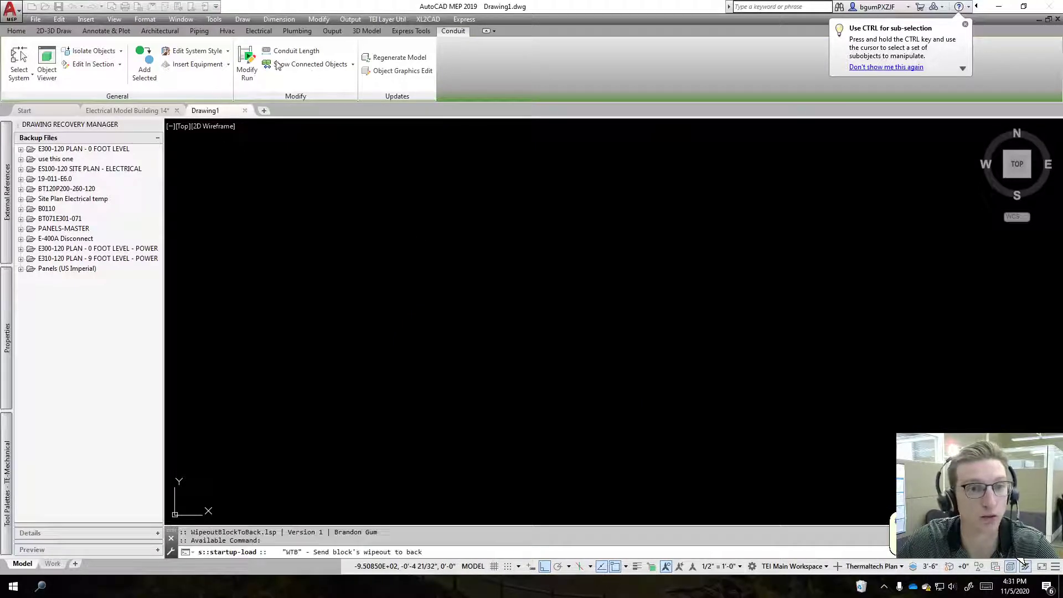
# Place a conduit with the ConduitObject property set attached, and open Style Manager.
pyautogui.click(258, 30)
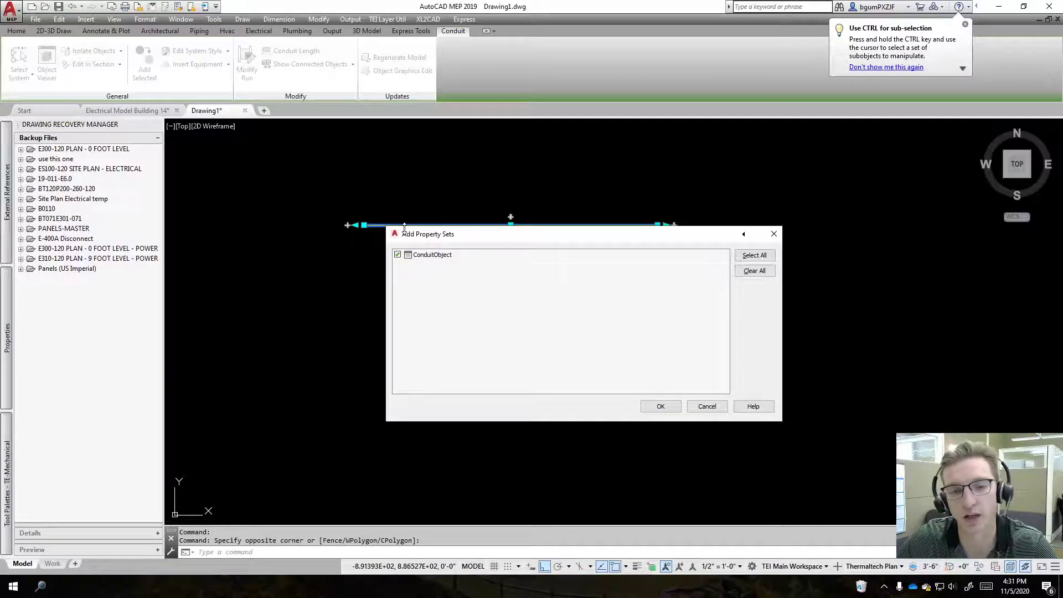
pyautogui.click(660, 405)
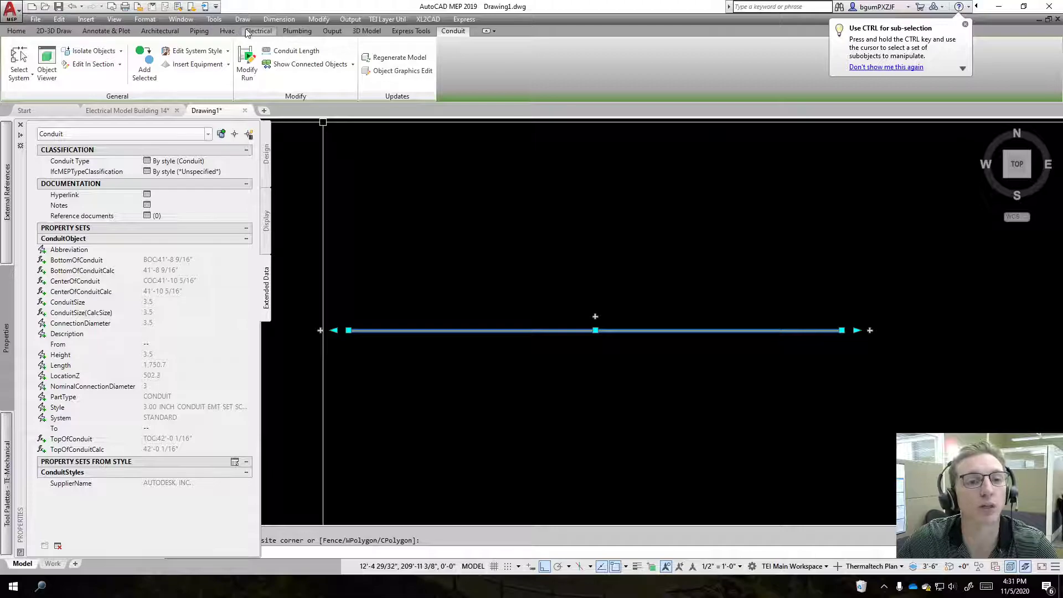
pyautogui.click(258, 31)
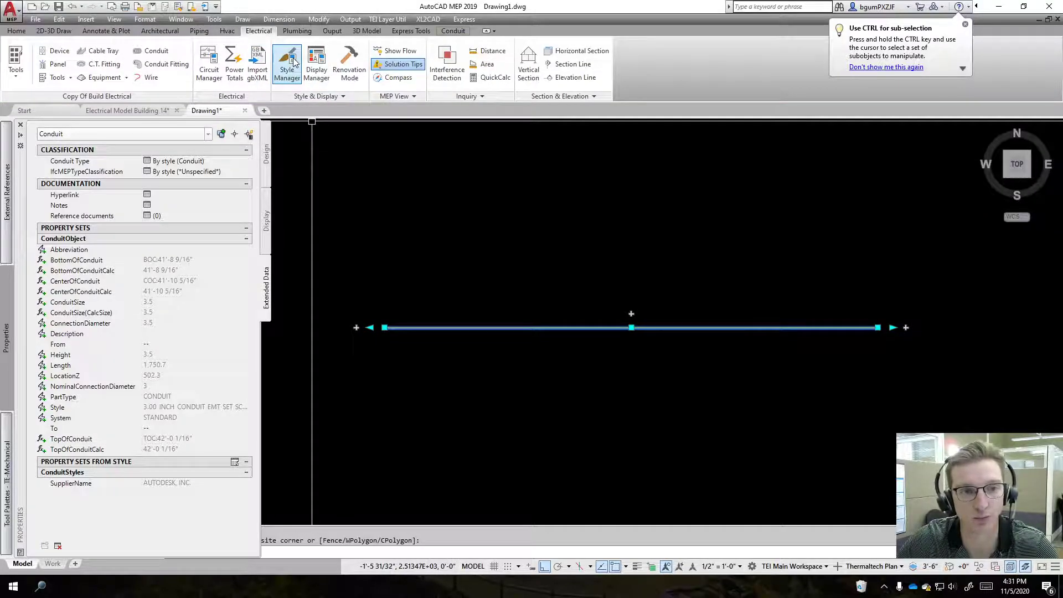
pyautogui.click(286, 61)
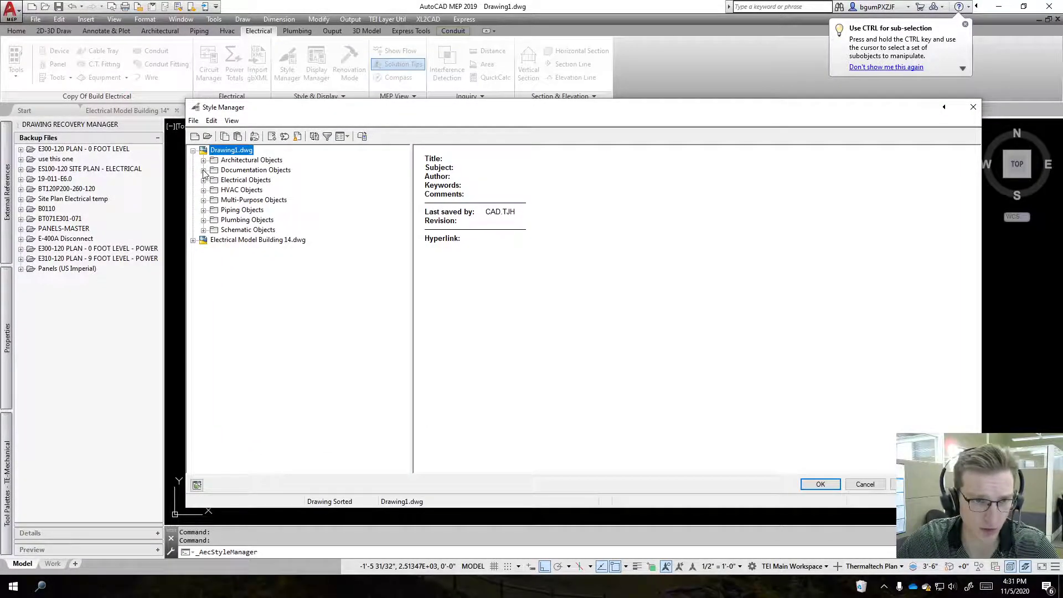
# Review the ConduitObject property set definition under Documentation Objects, then close Style Manager.
pyautogui.click(203, 169)
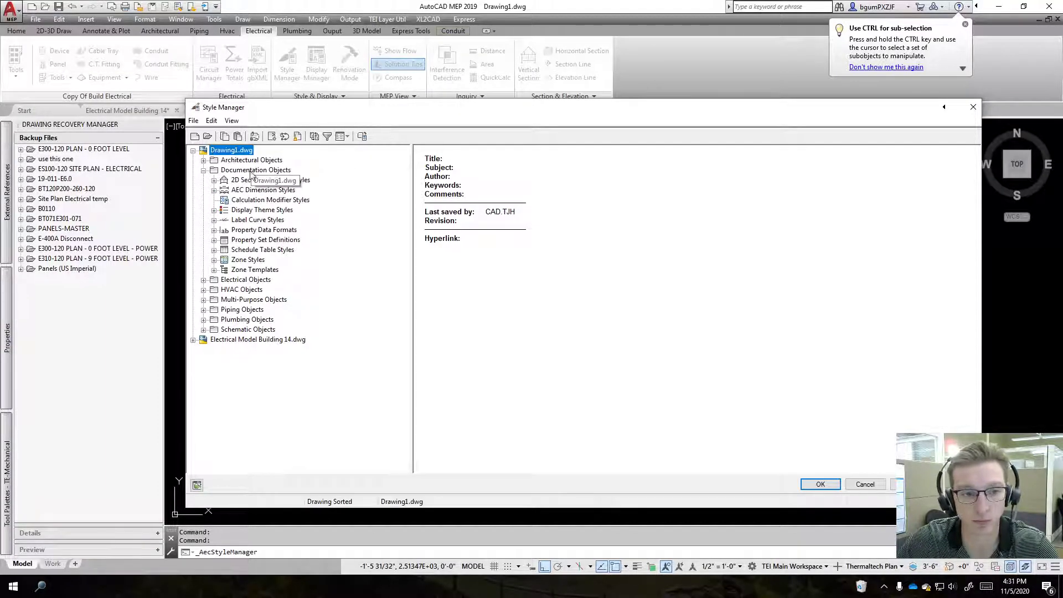
pyautogui.click(256, 169)
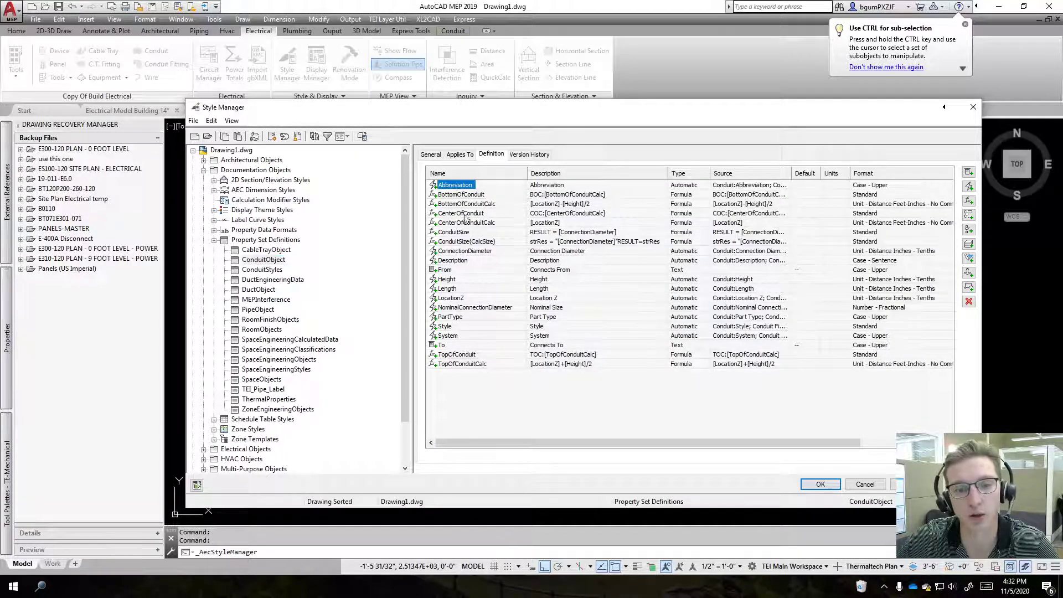
pyautogui.click(263, 260)
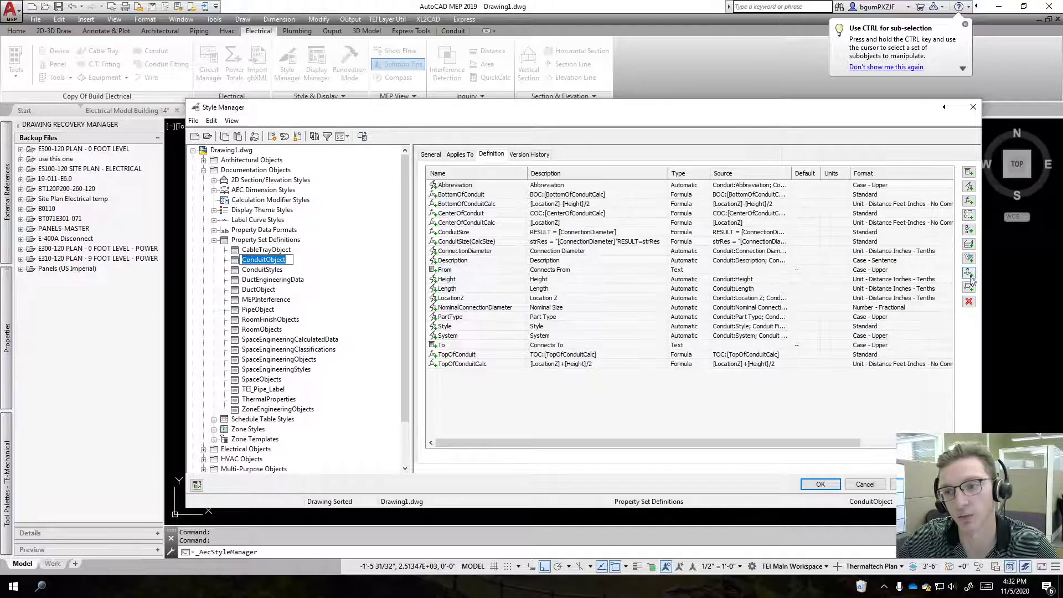
pyautogui.moveTo(969, 201)
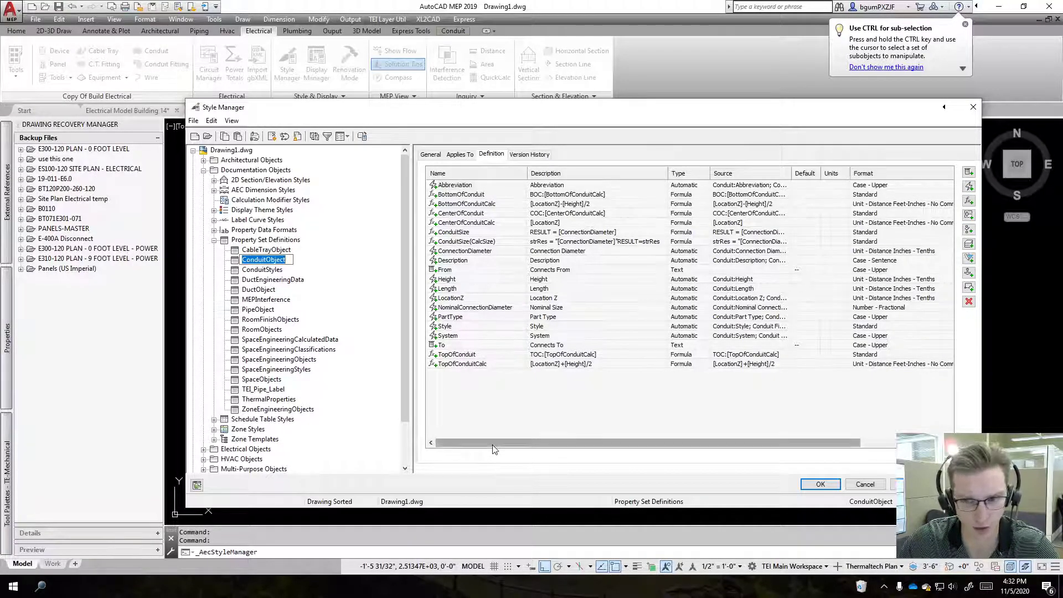
pyautogui.click(214, 239)
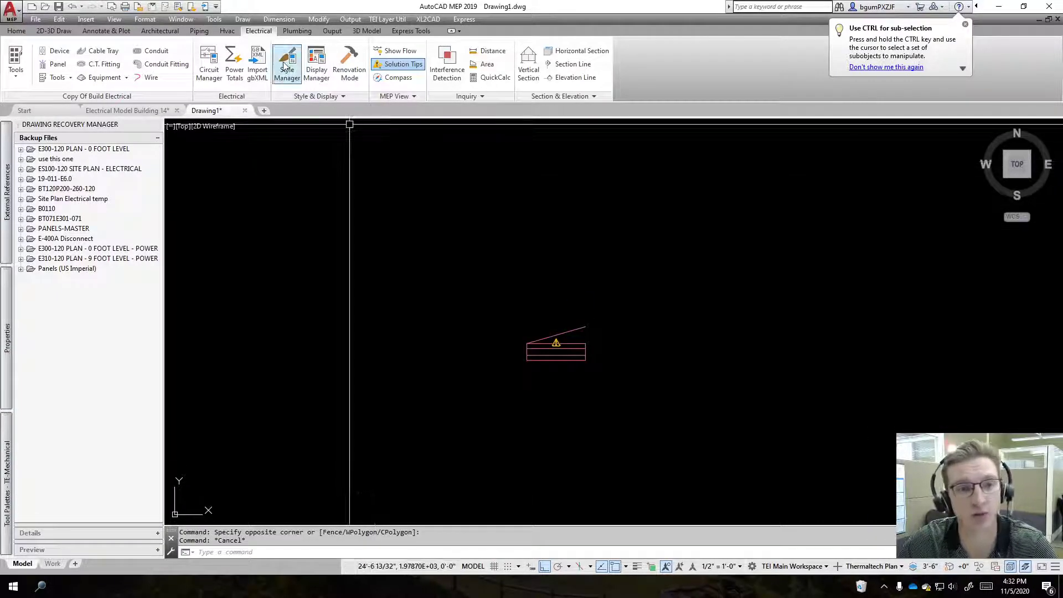
# Reopen Style Manager and create a new property set definition named Panel.
pyautogui.click(286, 63)
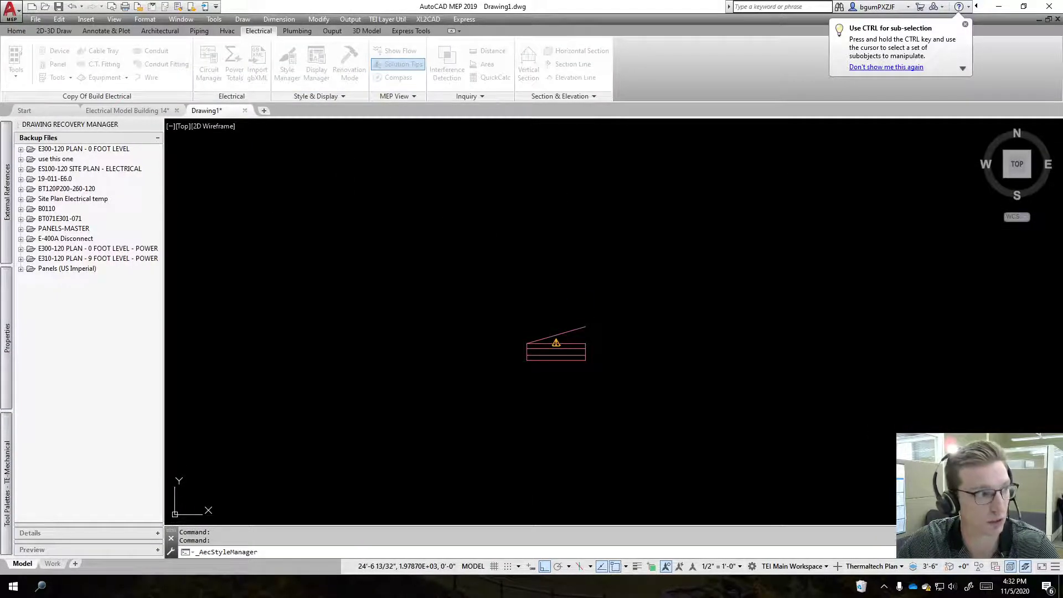
pyautogui.click(315, 63)
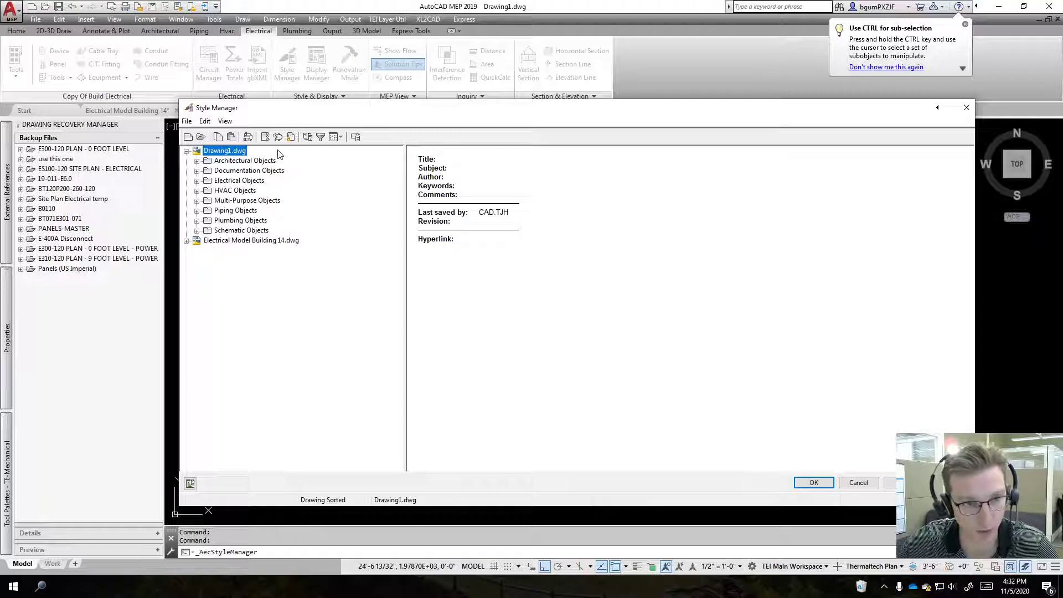
pyautogui.click(197, 170)
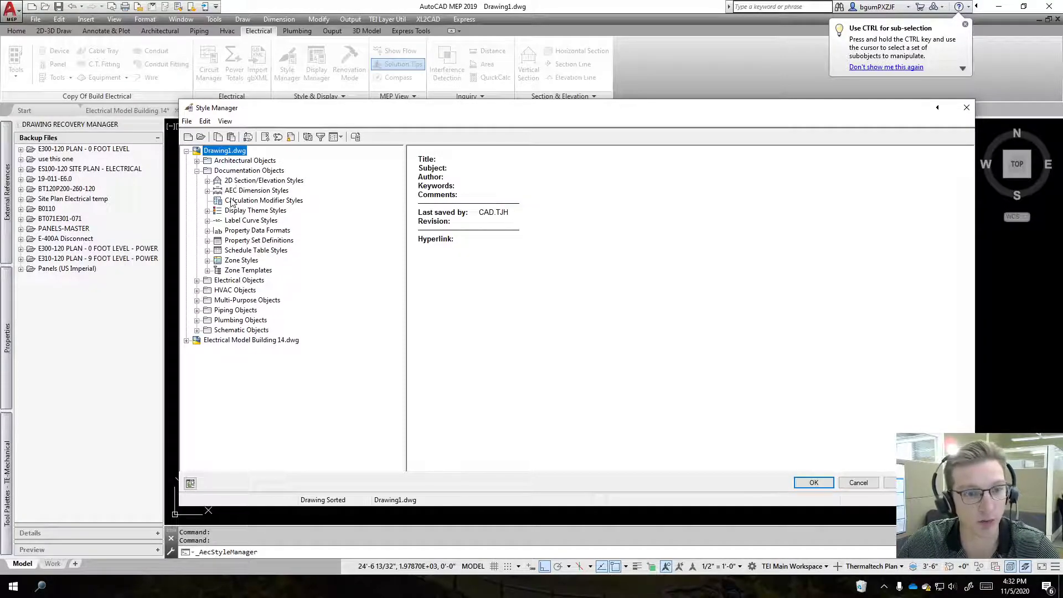
pyautogui.click(207, 240)
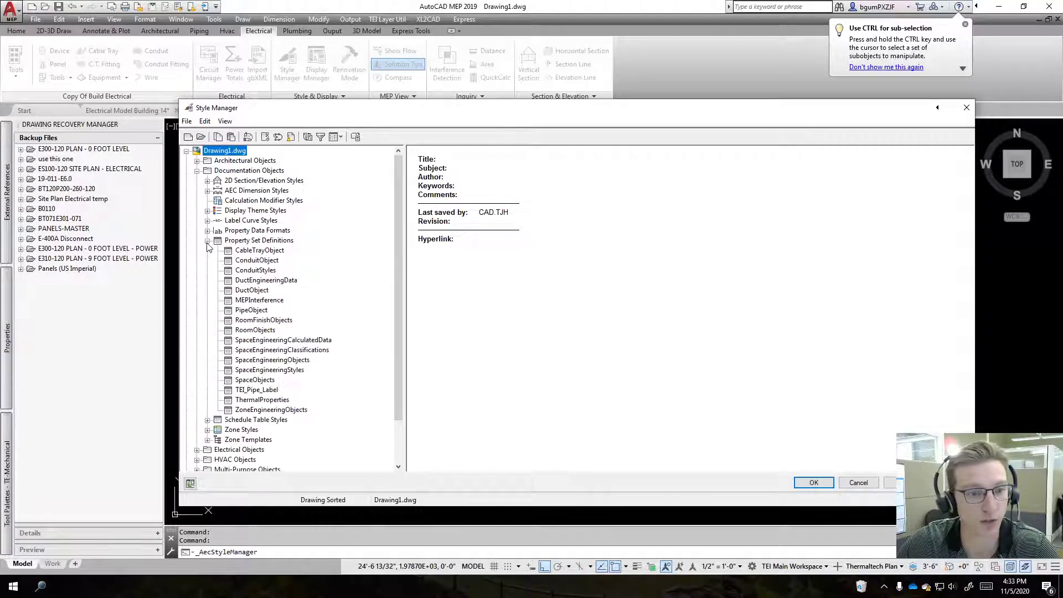
pyautogui.click(259, 239)
pyautogui.write('Panel')
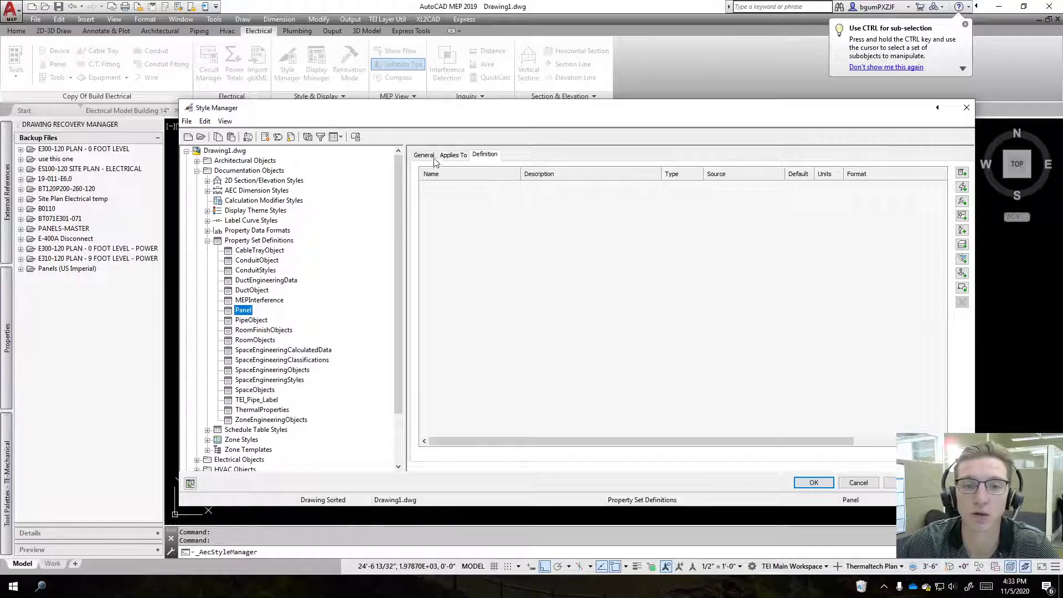
# Make the Panel definition apply to Panel objects only.
pyautogui.click(453, 154)
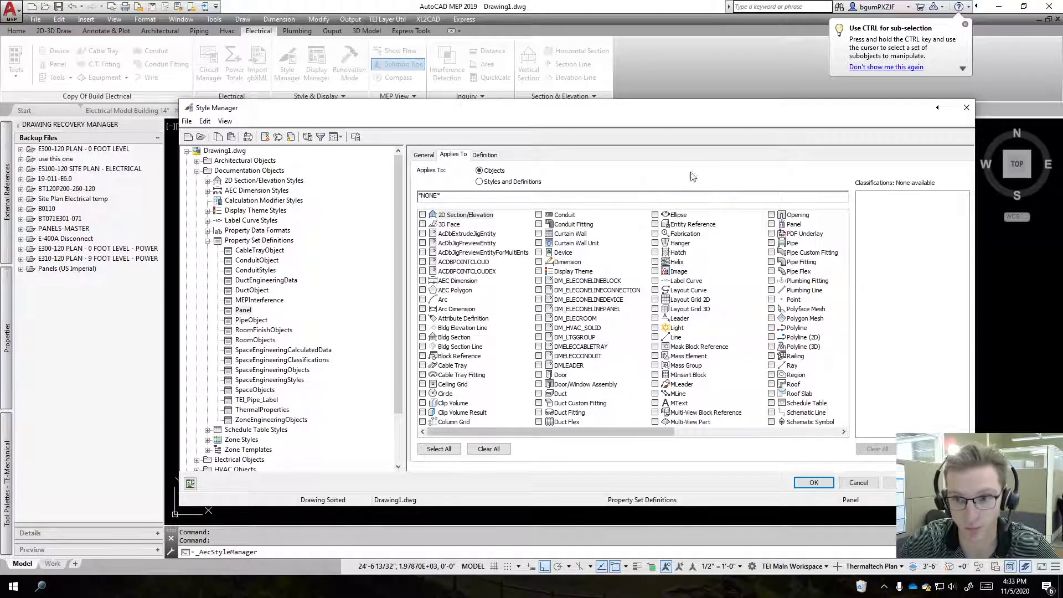
pyautogui.click(243, 310)
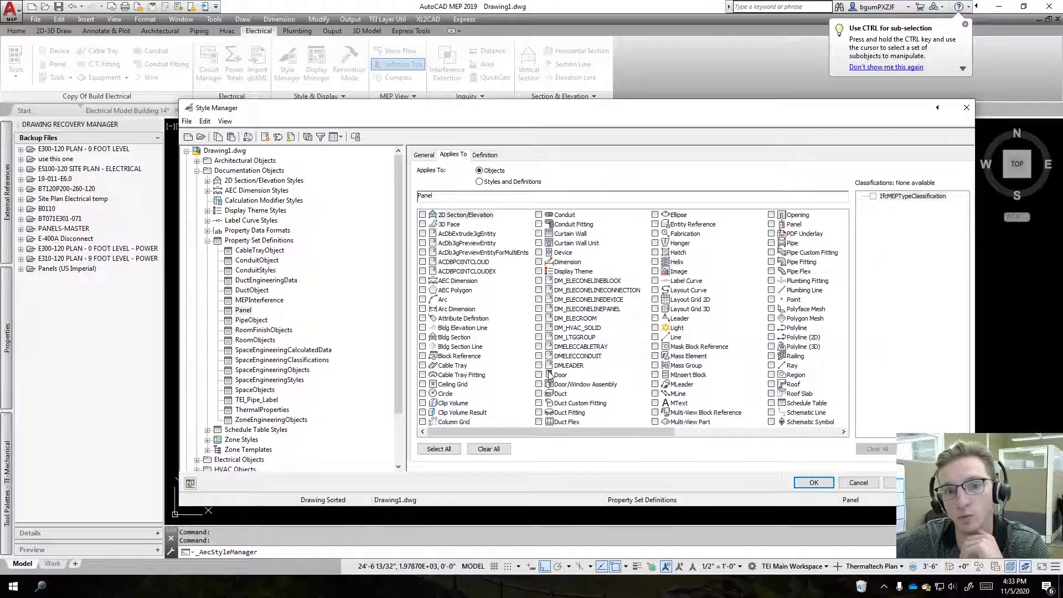
pyautogui.click(465, 215)
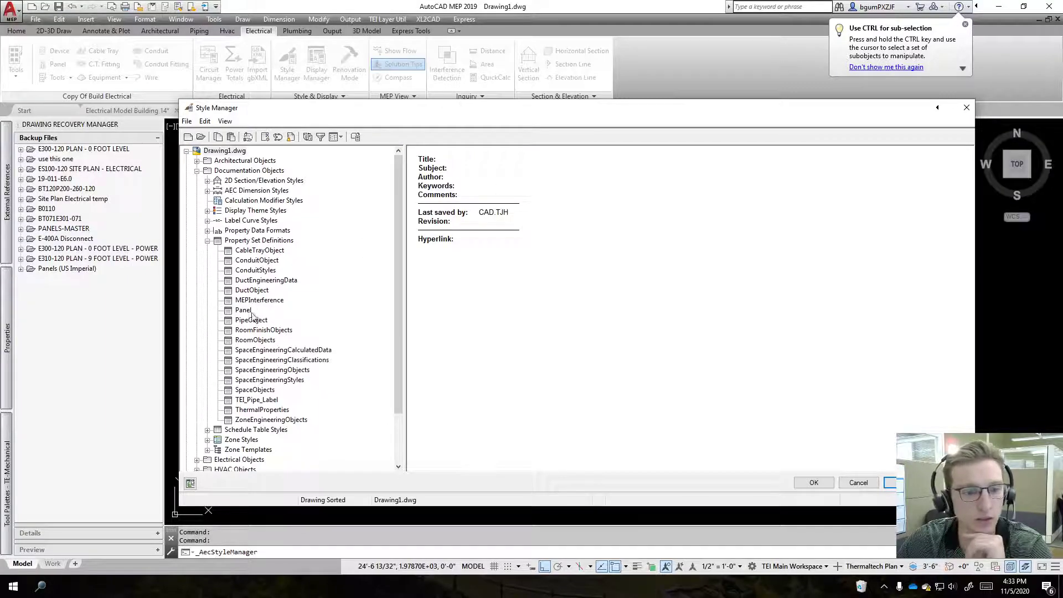
pyautogui.click(242, 310)
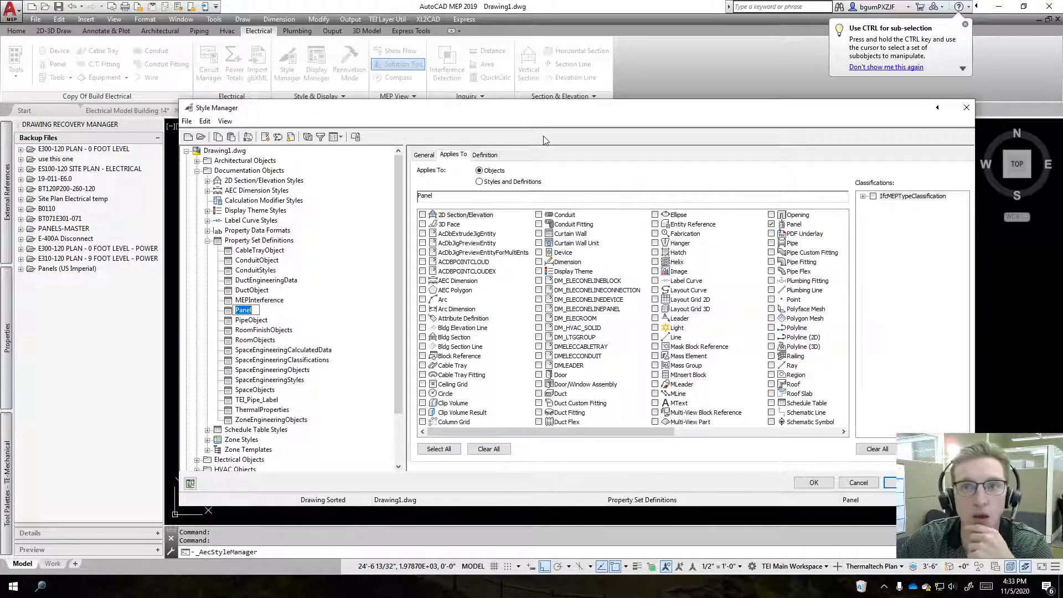
pyautogui.click(485, 154)
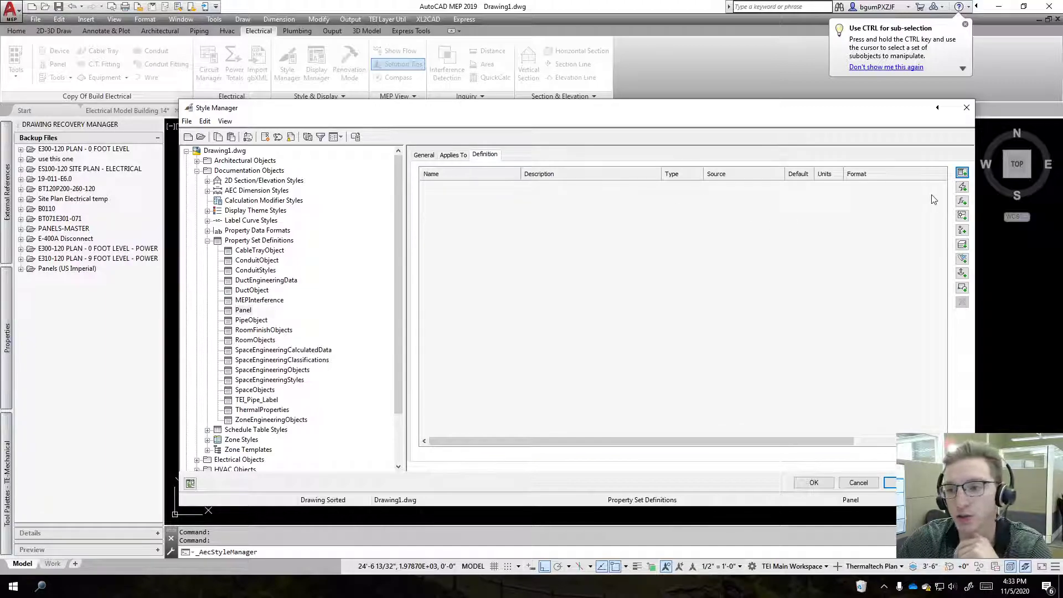
pyautogui.moveTo(962, 187)
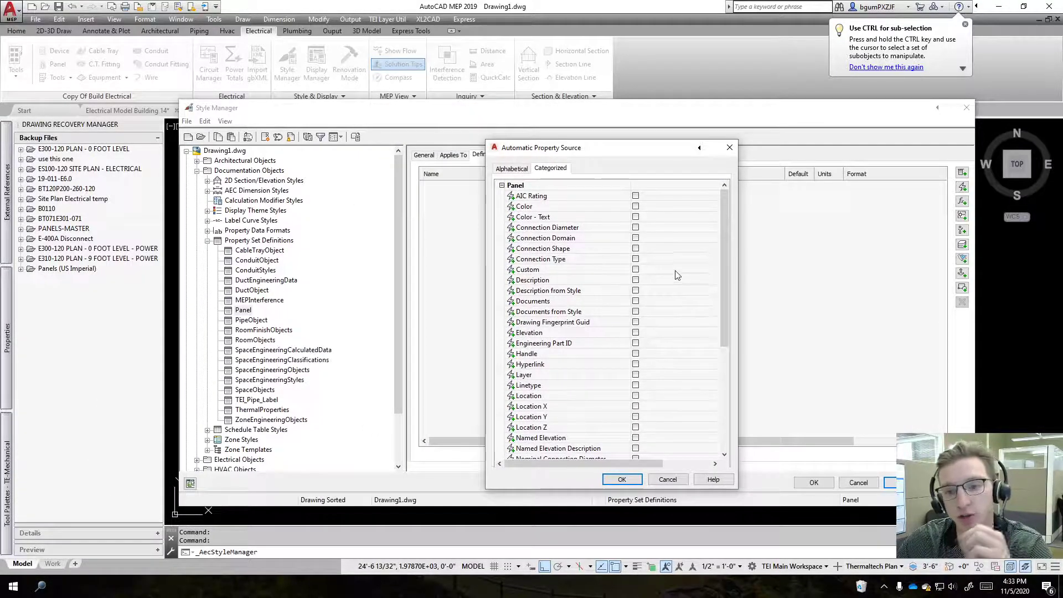
# Add automatic Panel Name and Voltage properties to the Panel definition.
pyautogui.scroll(-3)
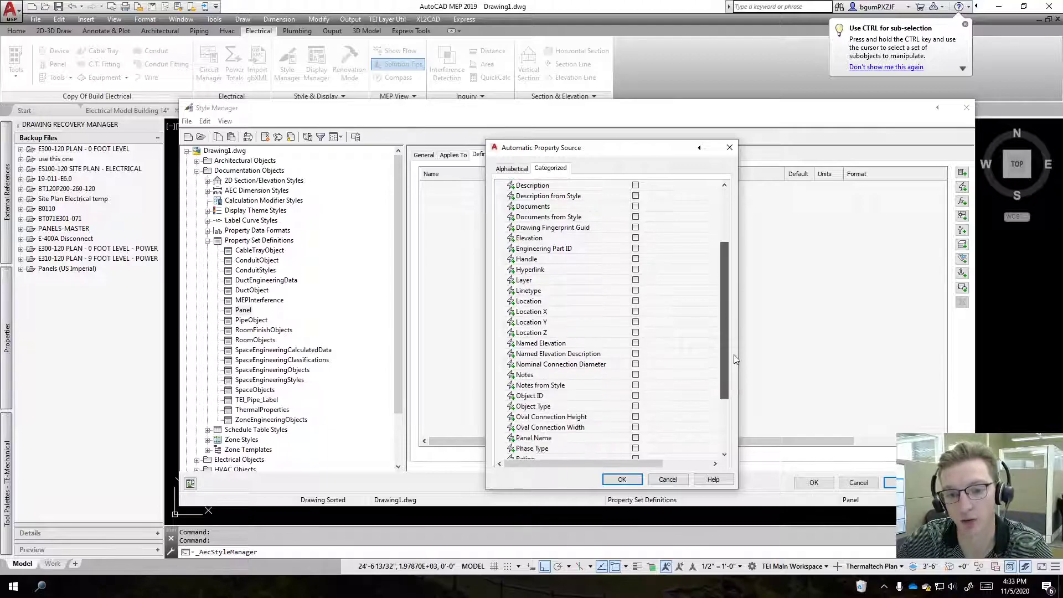
pyautogui.scroll(-3)
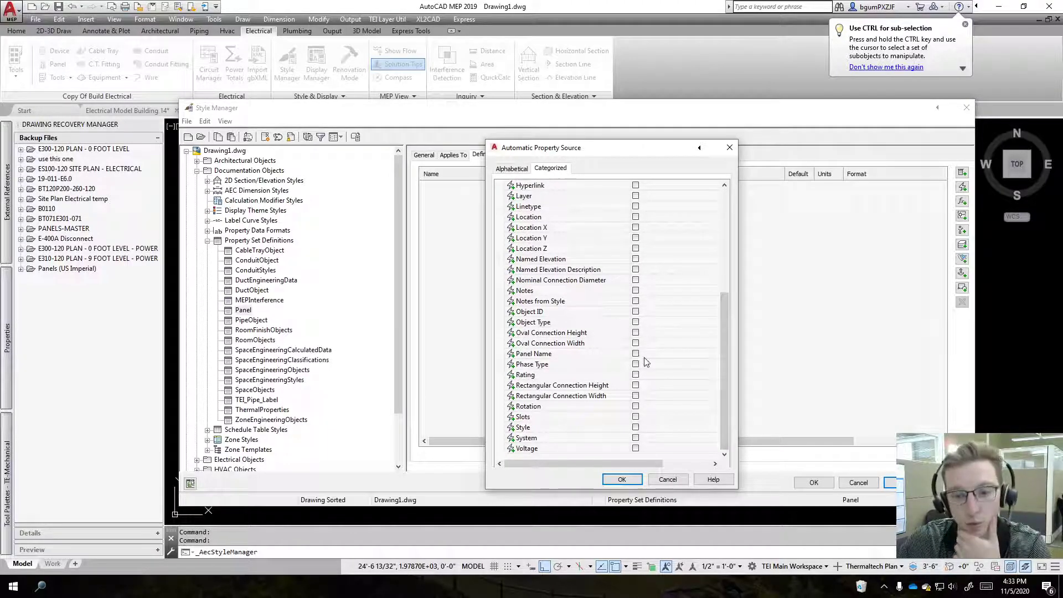
pyautogui.click(533, 353)
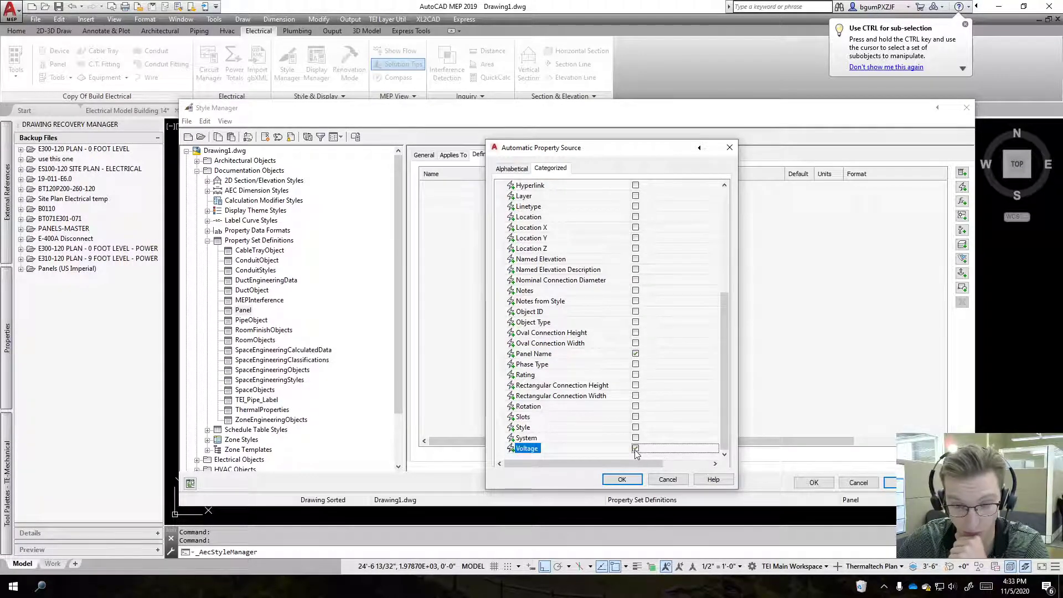
pyautogui.click(635, 448)
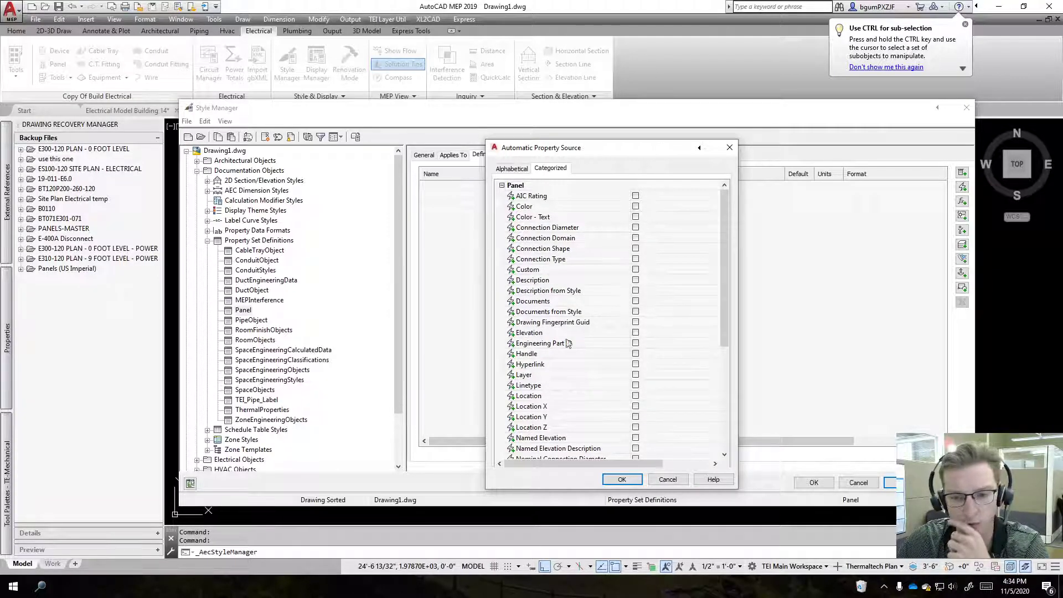
pyautogui.scroll(-3)
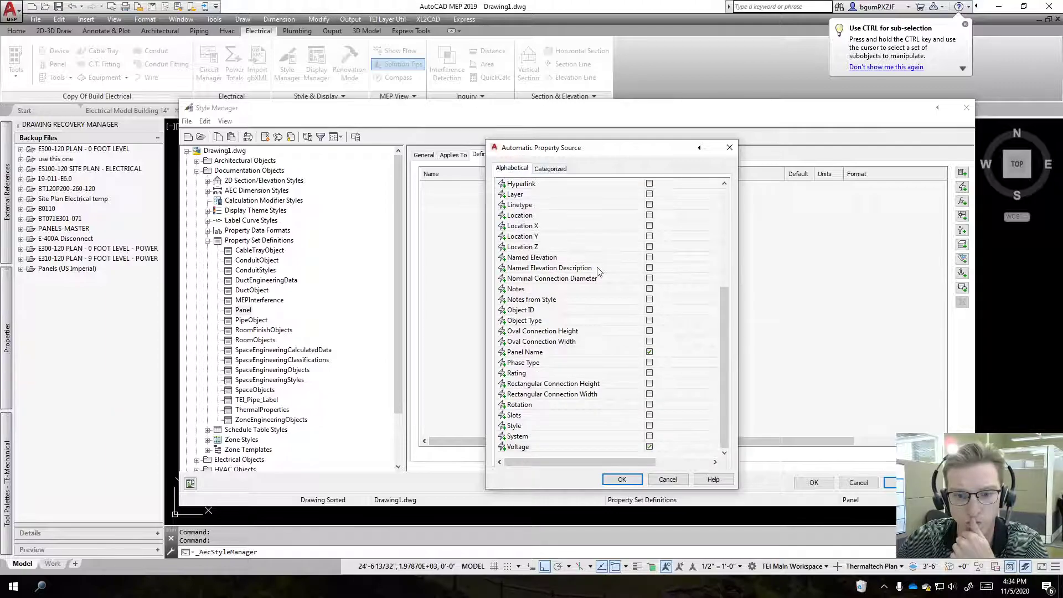
pyautogui.click(620, 479)
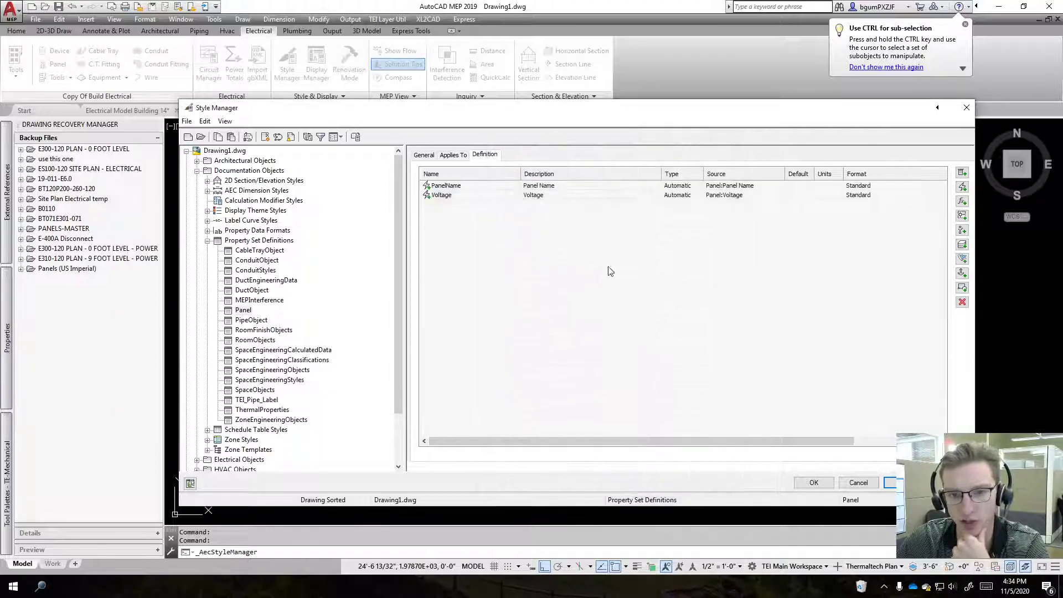
pyautogui.click(425, 154)
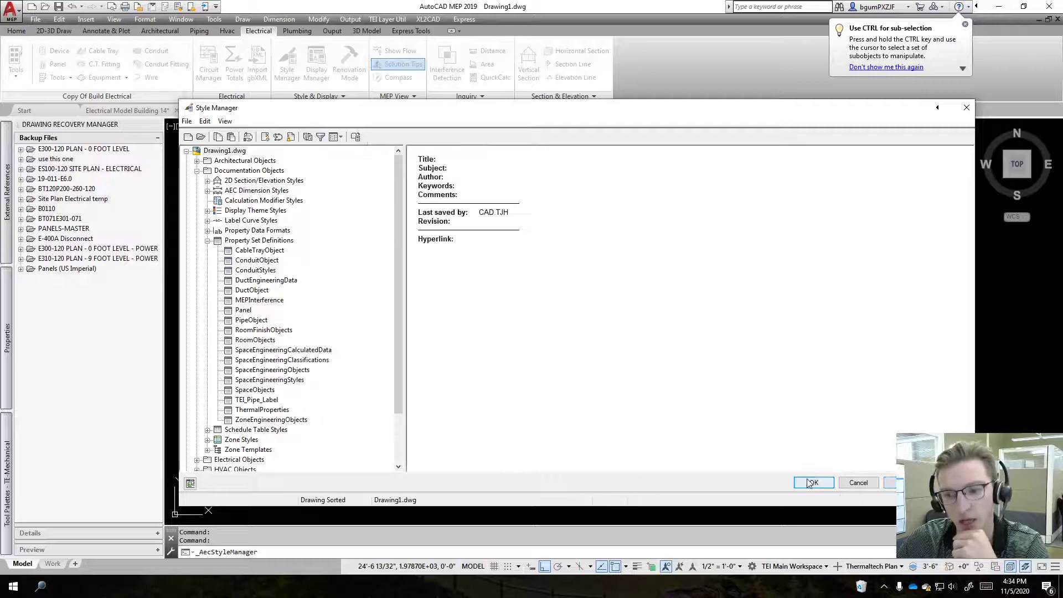
# Save and close Style Manager, then attach the Panel property set showing NEW PANEL 1 and 208.
pyautogui.click(812, 482)
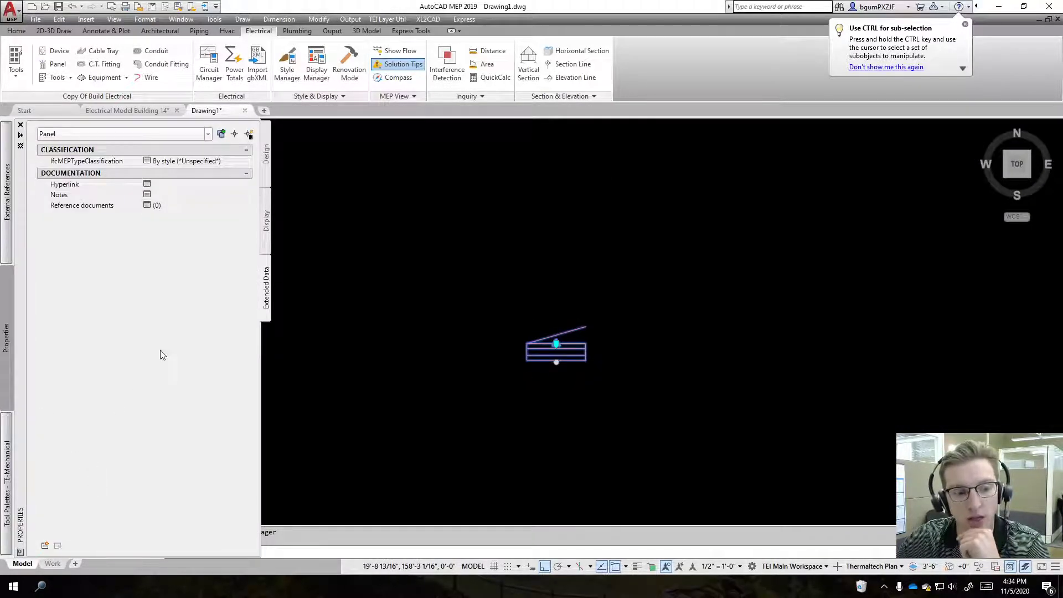
pyautogui.moveTo(44, 545)
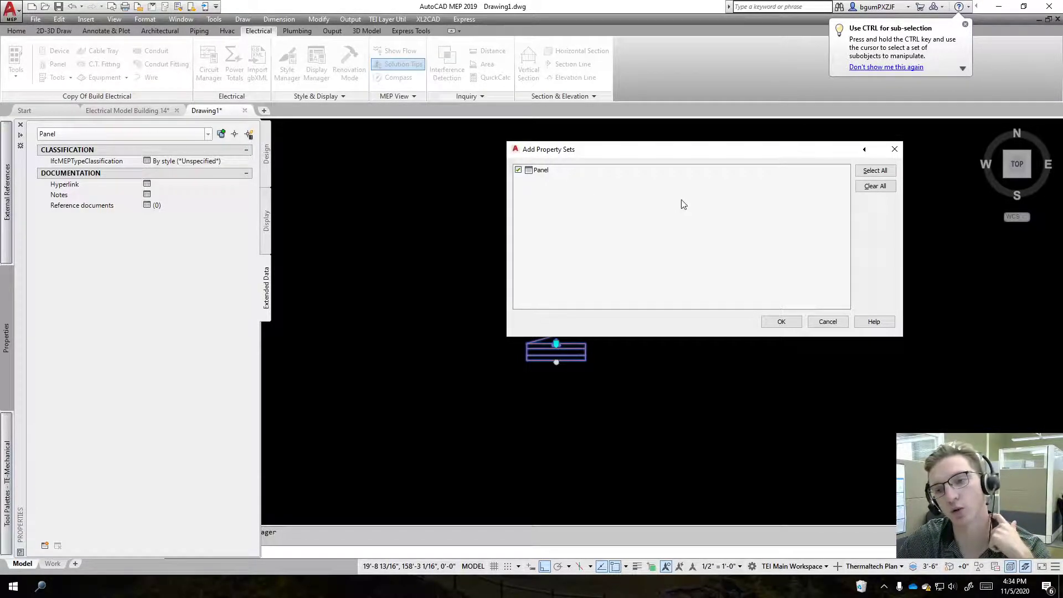
pyautogui.moveTo(667, 145)
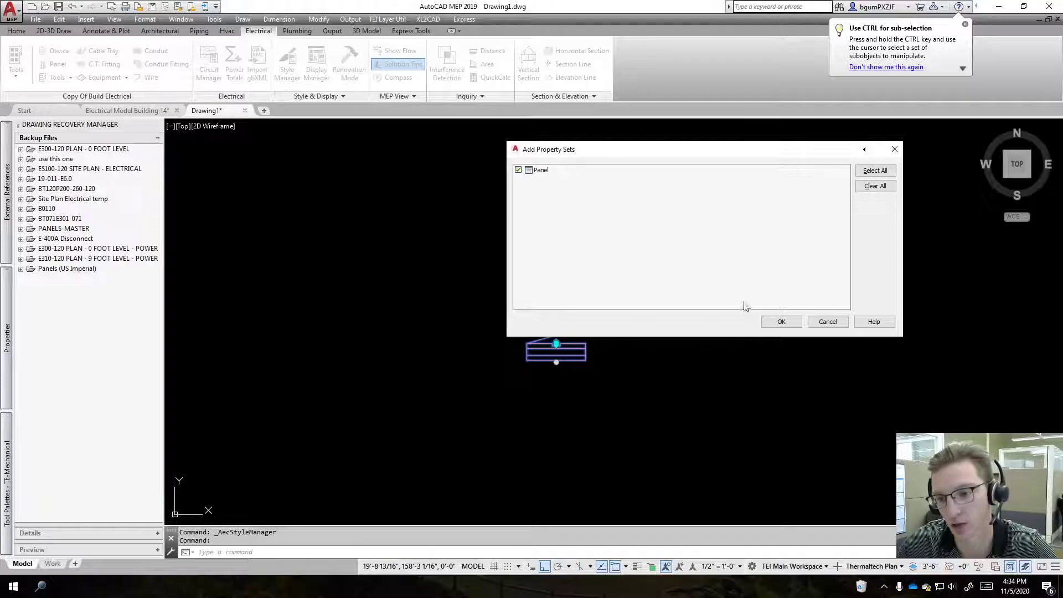
pyautogui.click(781, 321)
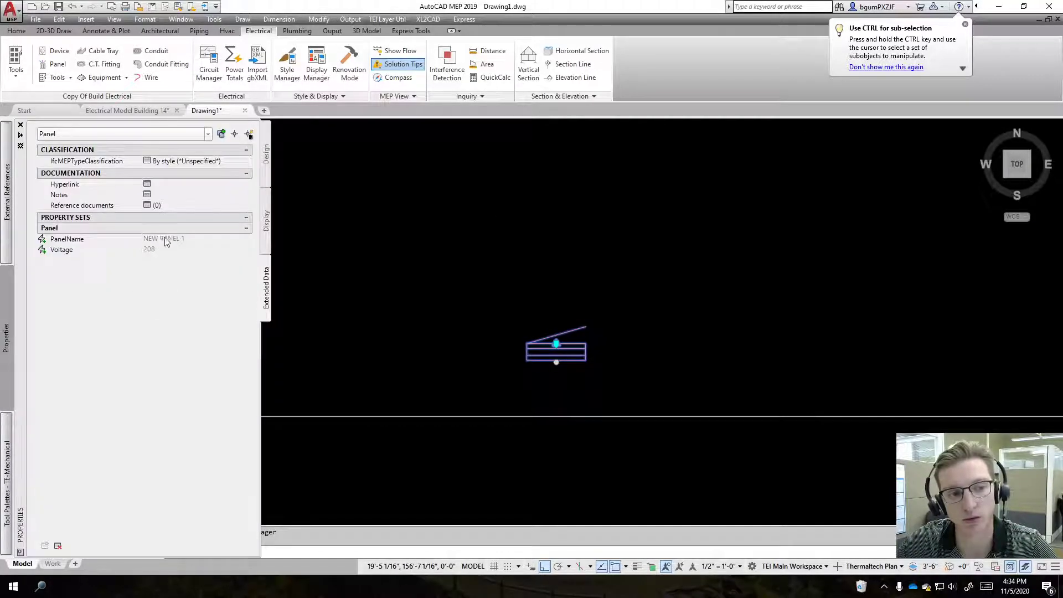
pyautogui.moveTo(437, 375)
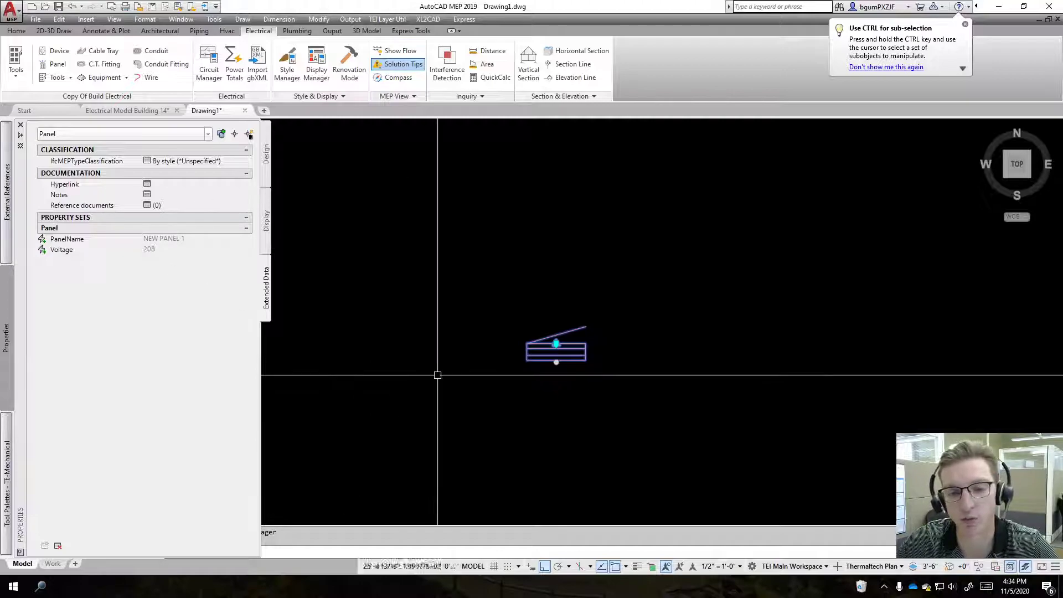